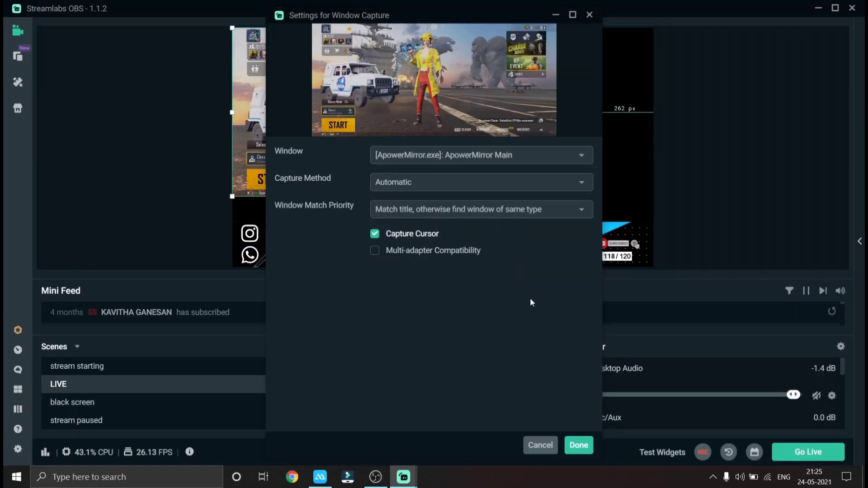
# Install ApowerMirror from the Play Store search 'a power mirror' and launch it.
pyautogui.click(578, 445)
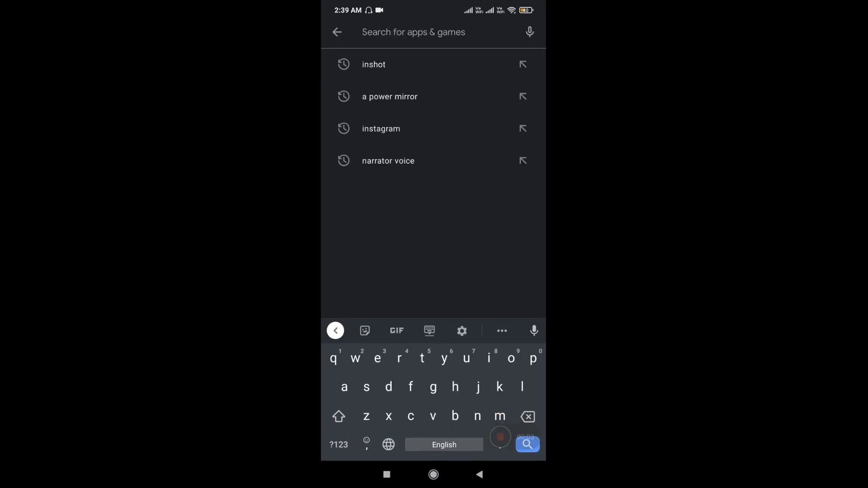
pyautogui.click(389, 97)
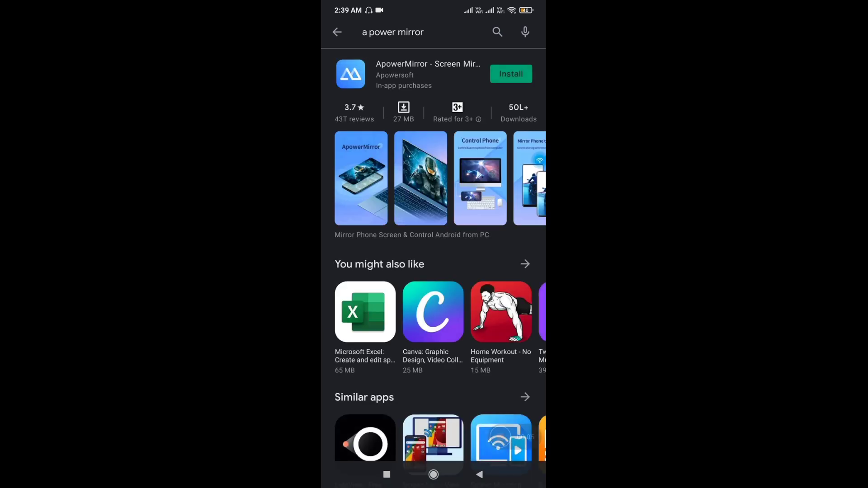
pyautogui.click(511, 74)
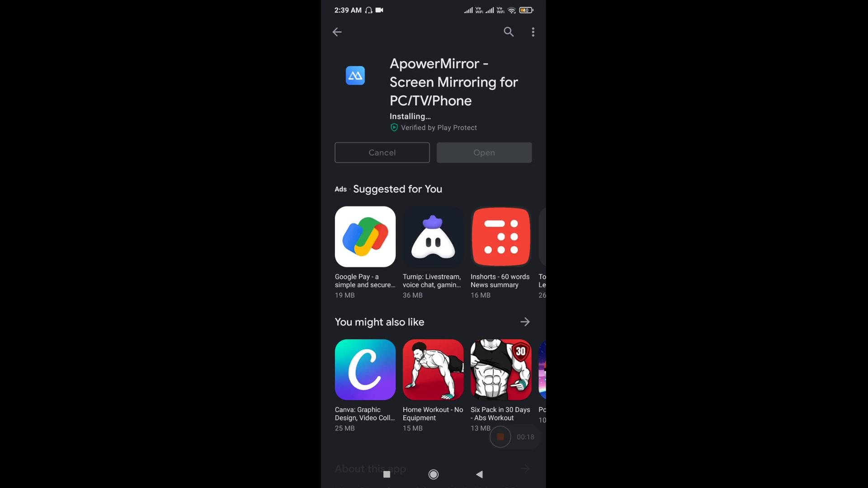
pyautogui.click(484, 152)
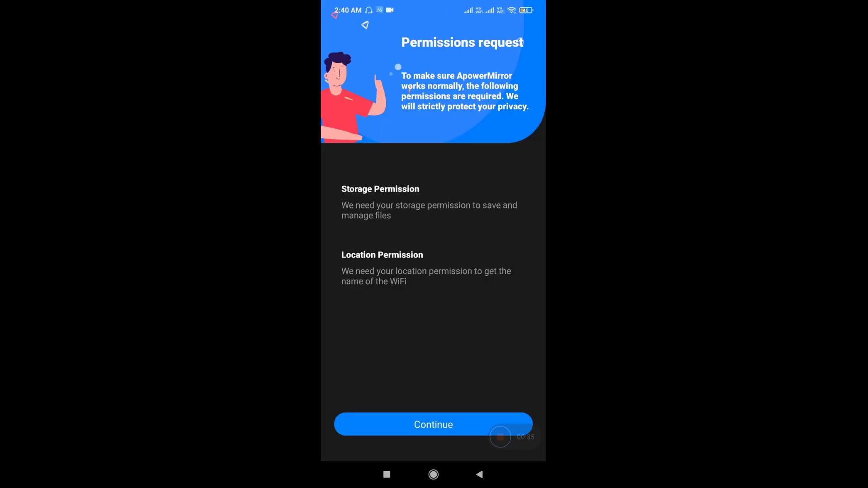
# Accept ApowerMirror's storage and location permissions request.
pyautogui.click(433, 424)
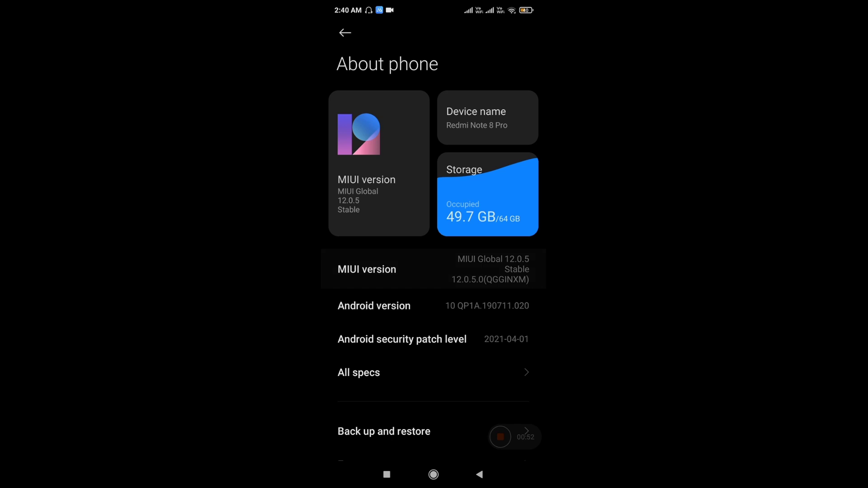
# Unlock developer options via MIUI version, then enable and confirm USB debugging.
pyautogui.click(379, 164)
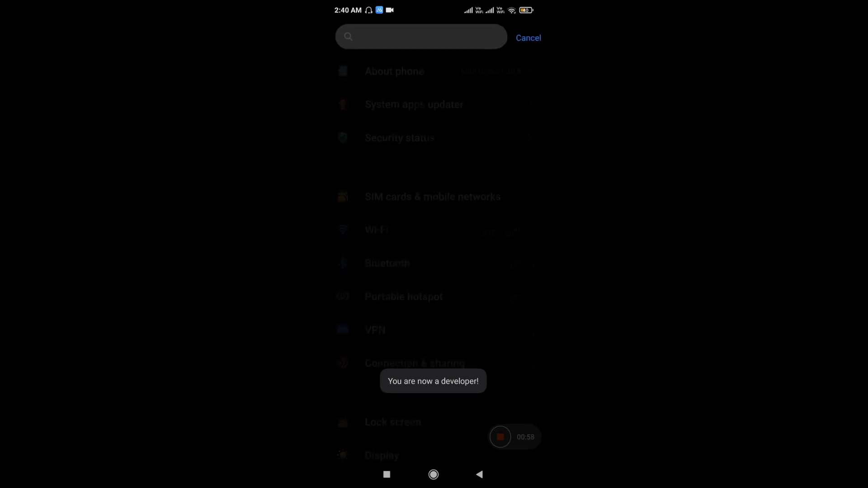
pyautogui.write('usb')
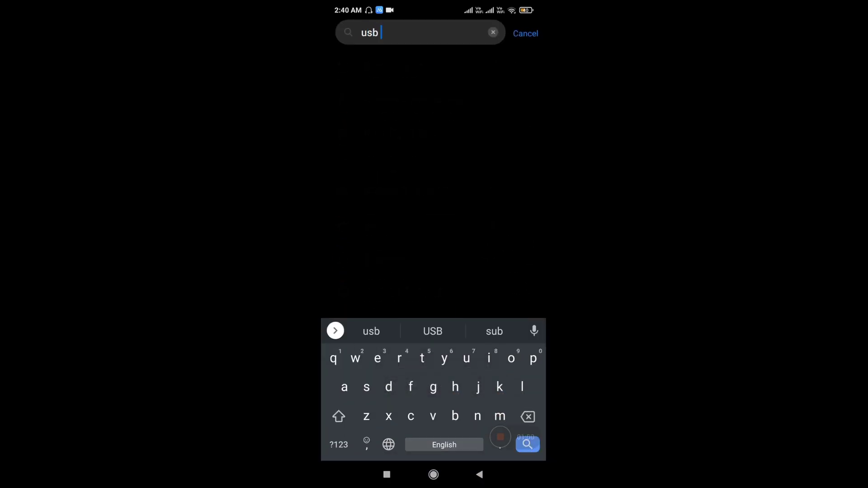
pyautogui.write('debugging')
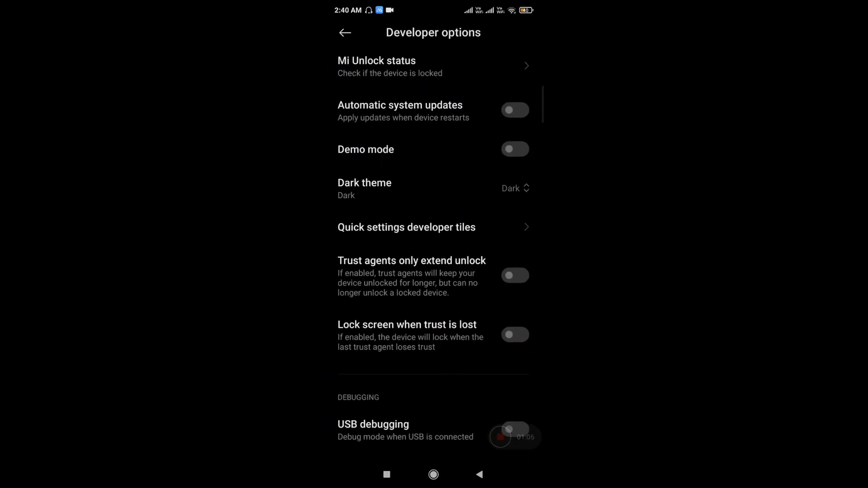
pyautogui.click(515, 429)
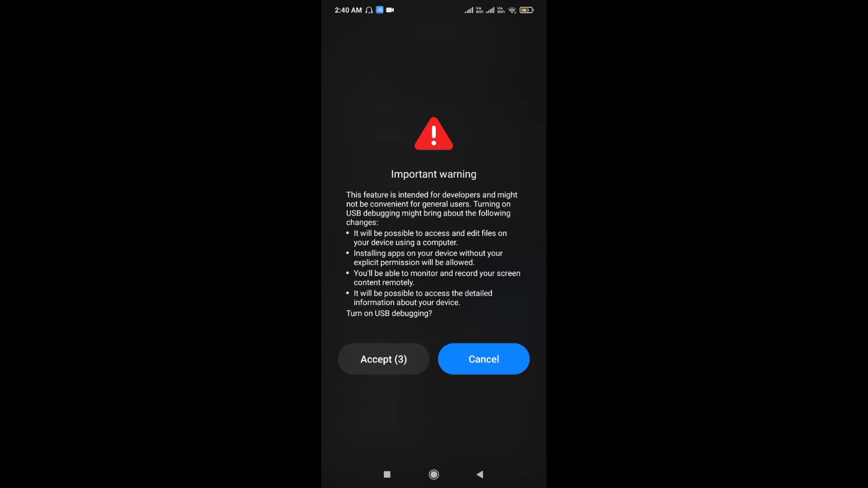
pyautogui.click(384, 359)
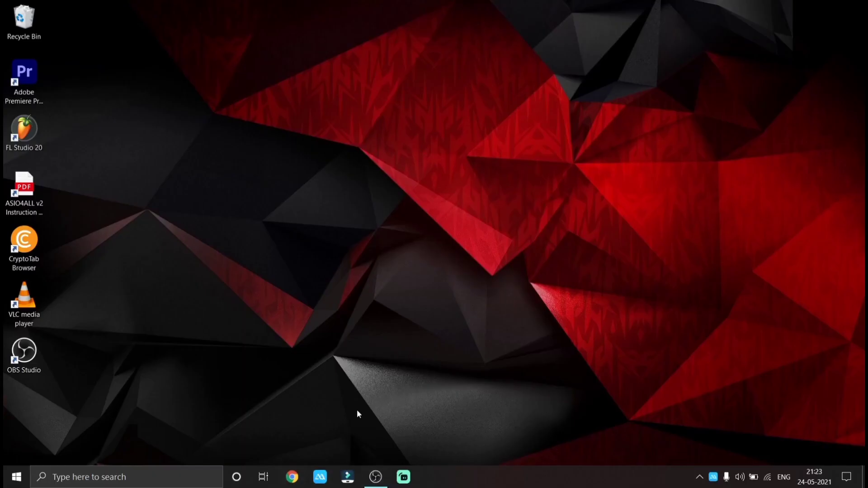
# Launch ApowerMirror on the PC and connect the phone over USB.
pyautogui.click(320, 477)
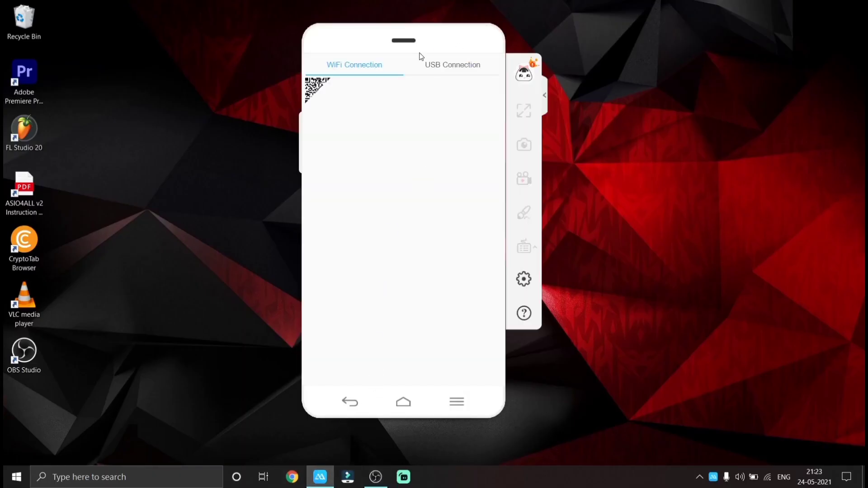
pyautogui.click(452, 65)
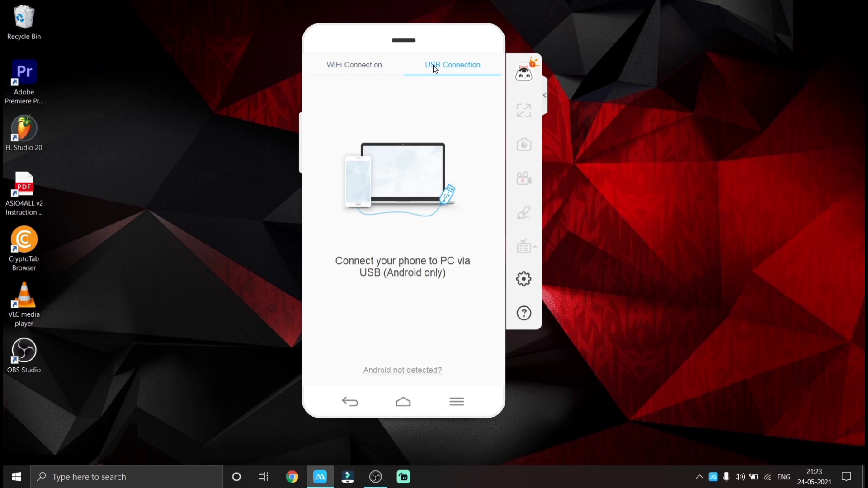
pyautogui.click(452, 64)
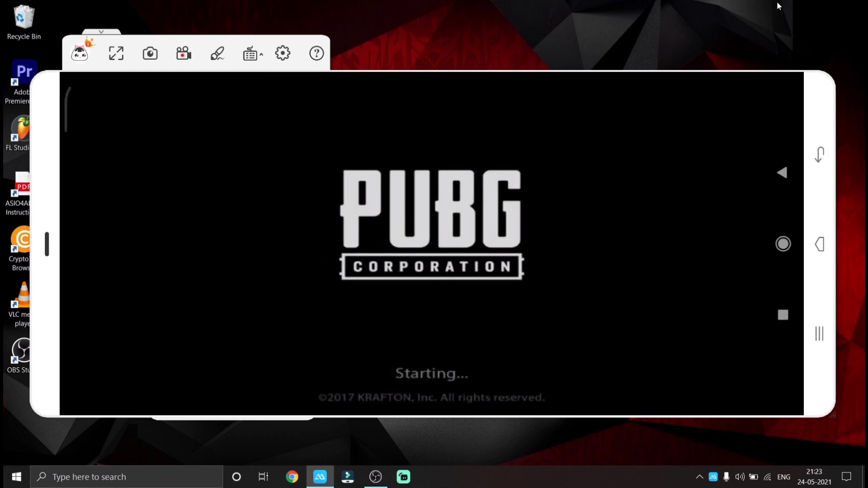
pyautogui.click(402, 477)
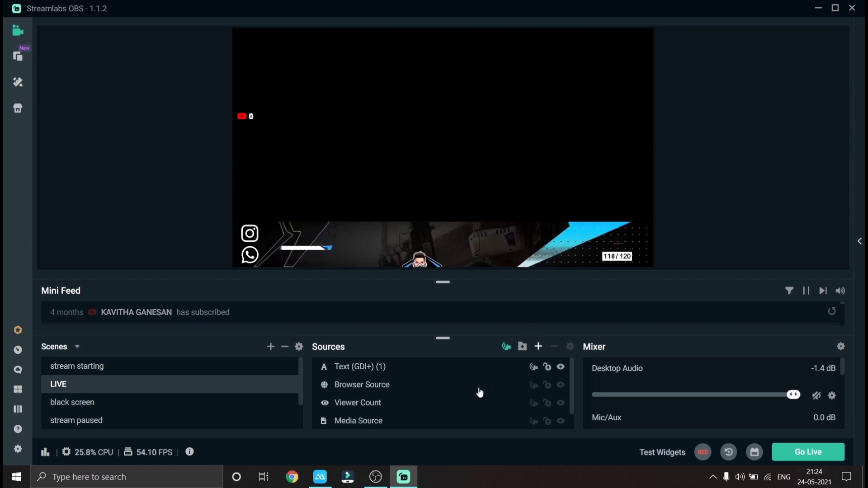
# Add a Window Capture source of [ApowerMirror.exe]: ApowerMirror Main to the LIVE scene.
pyautogui.click(538, 346)
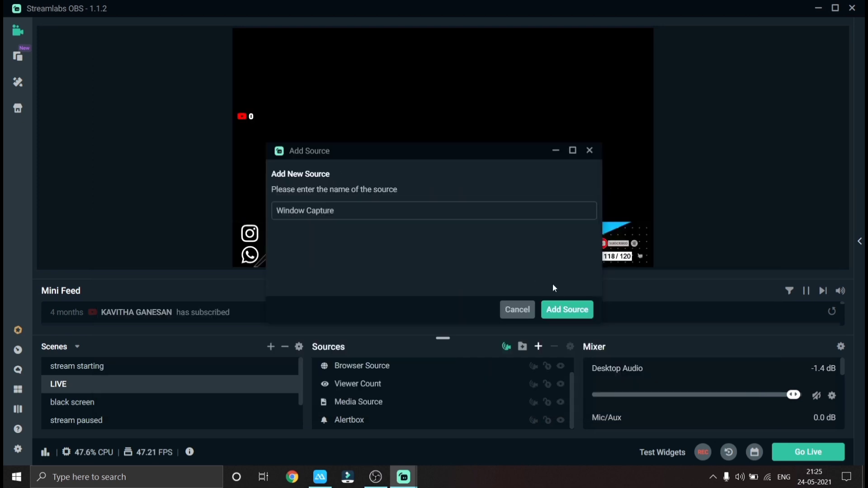
pyautogui.click(567, 310)
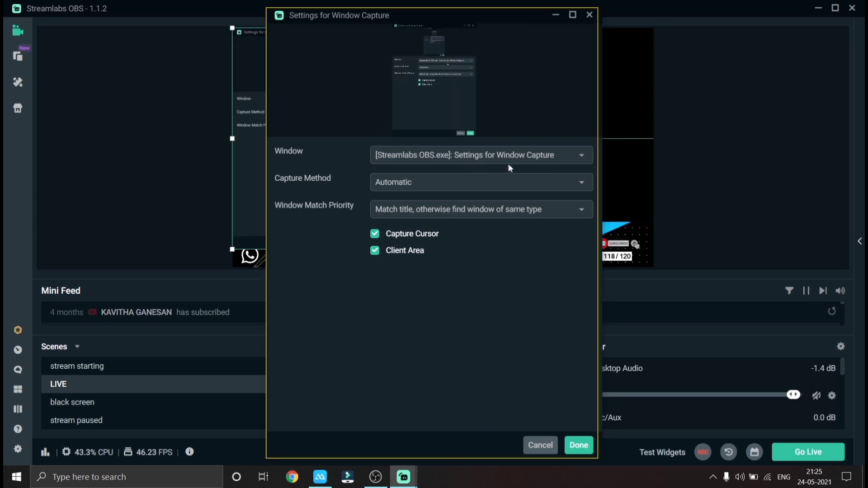
pyautogui.click(481, 155)
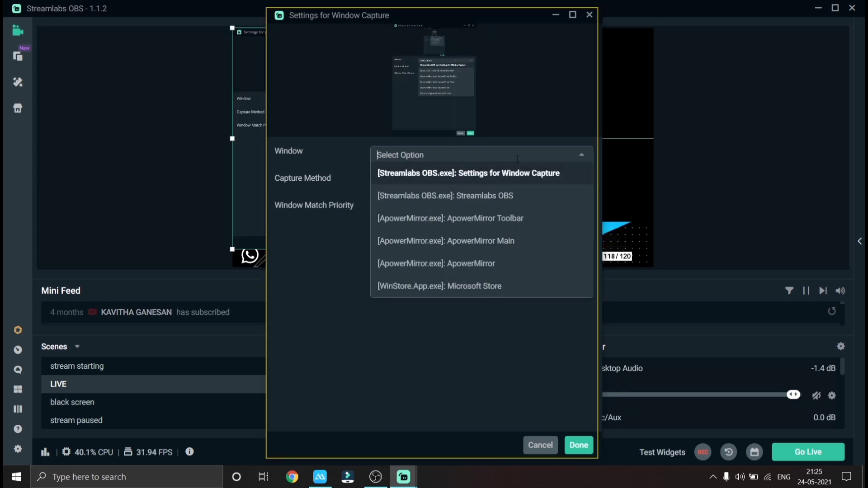
pyautogui.moveTo(509, 245)
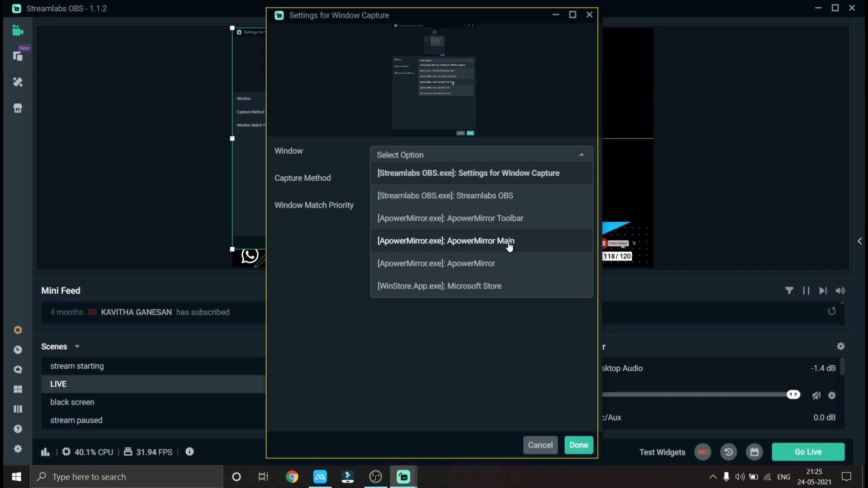
pyautogui.click(446, 241)
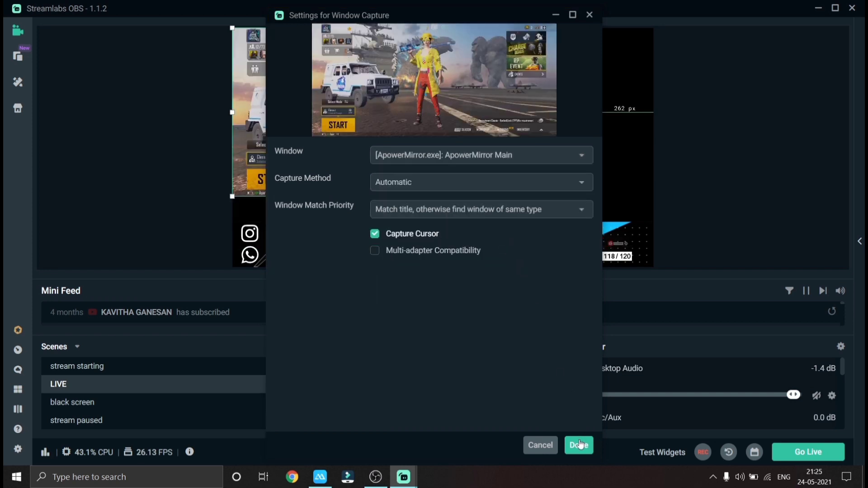
pyautogui.click(578, 445)
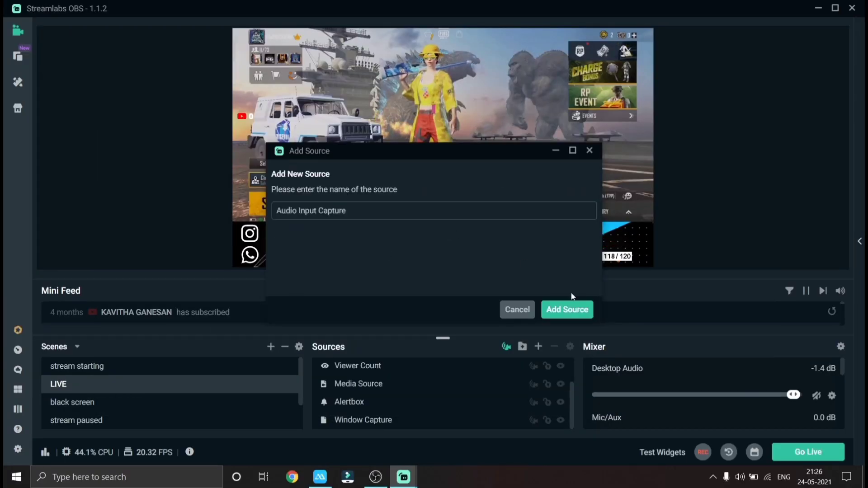
# Add an Audio Input Capture using Microphone (USB PnP Sound Device).
pyautogui.click(567, 310)
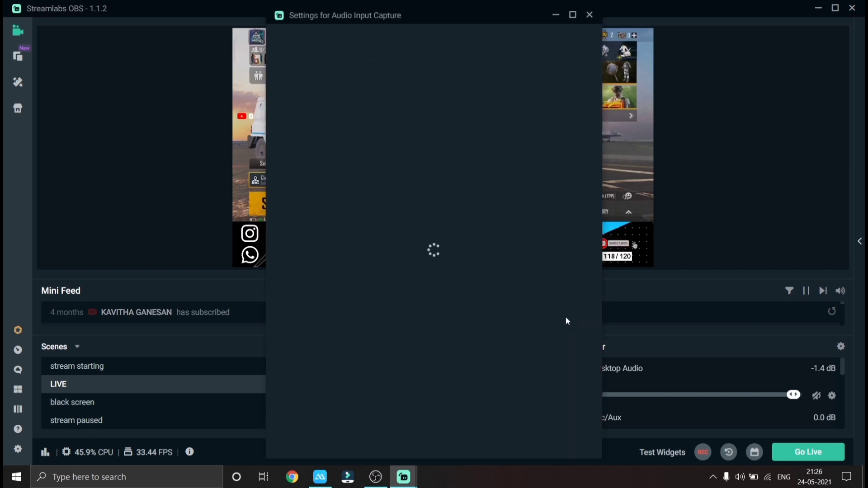
pyautogui.click(474, 155)
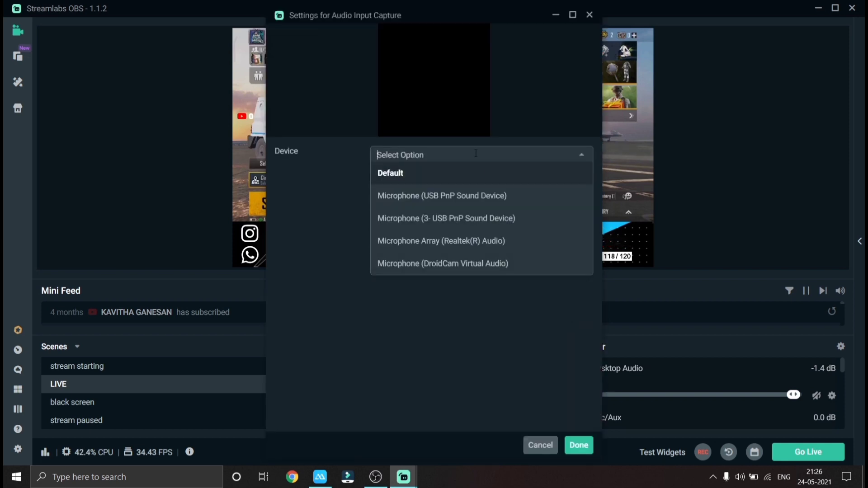
pyautogui.click(442, 196)
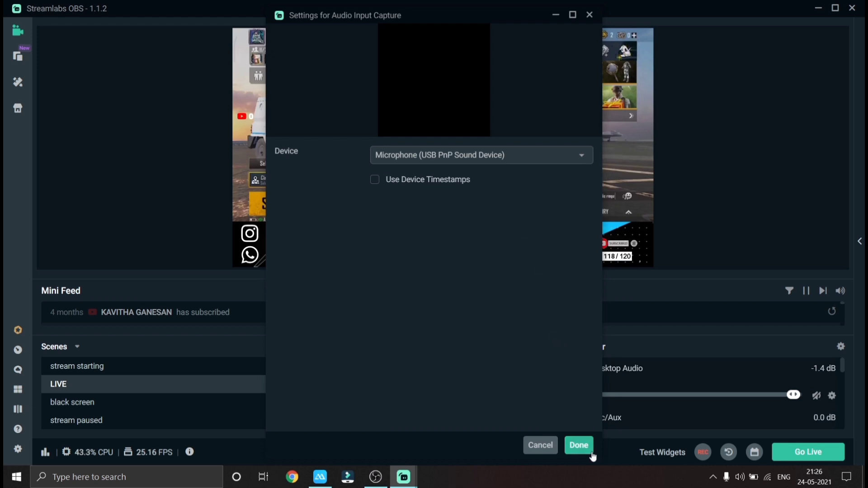
pyautogui.click(579, 445)
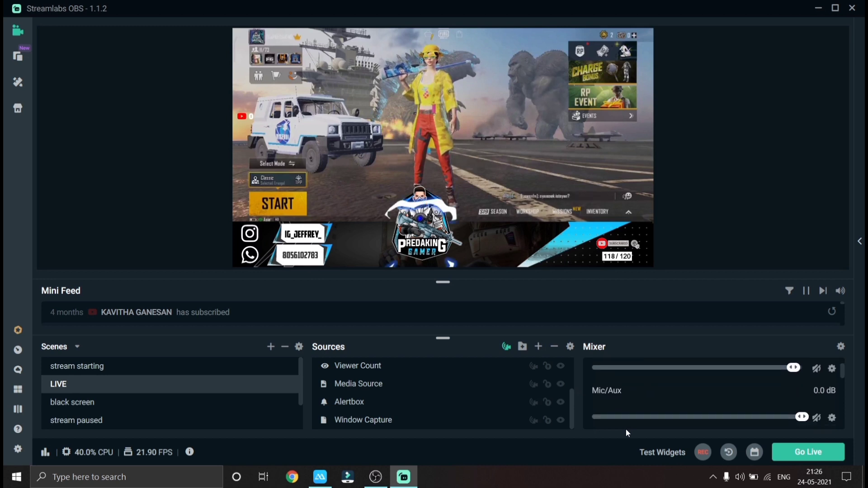
pyautogui.scroll(-3)
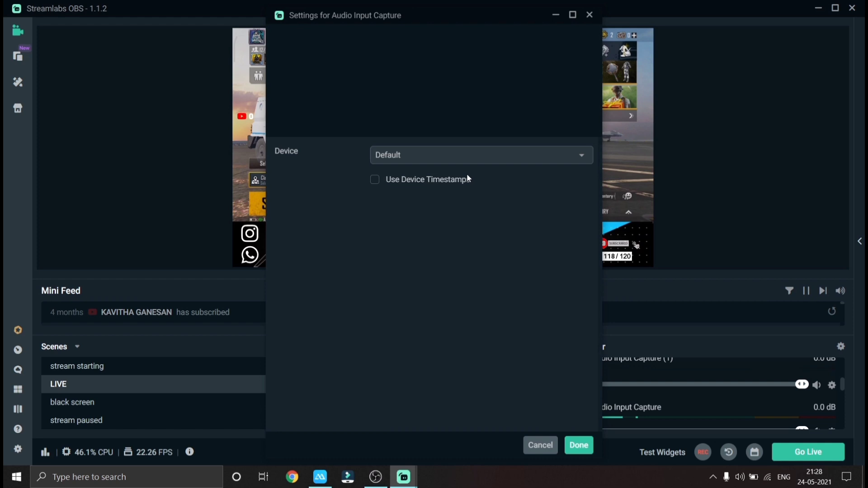
# Set the second audio input to Microphone (3- USB PnP Sound Device), then start Go Live.
pyautogui.click(482, 155)
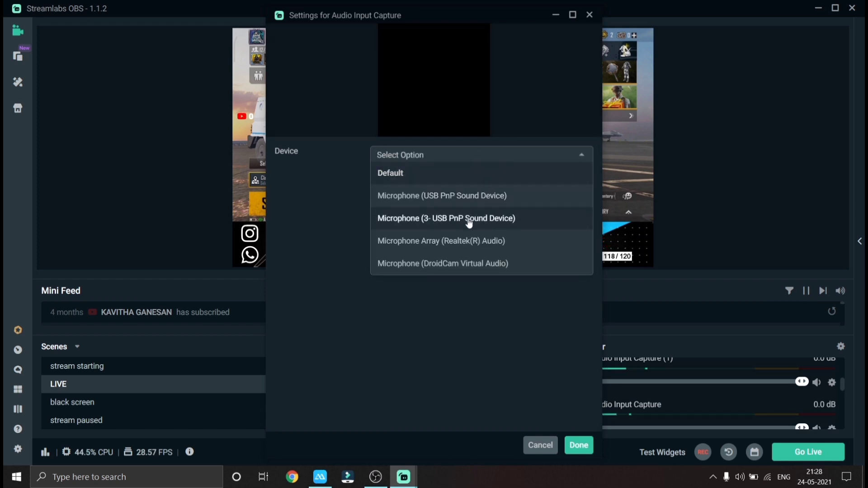
pyautogui.click(445, 219)
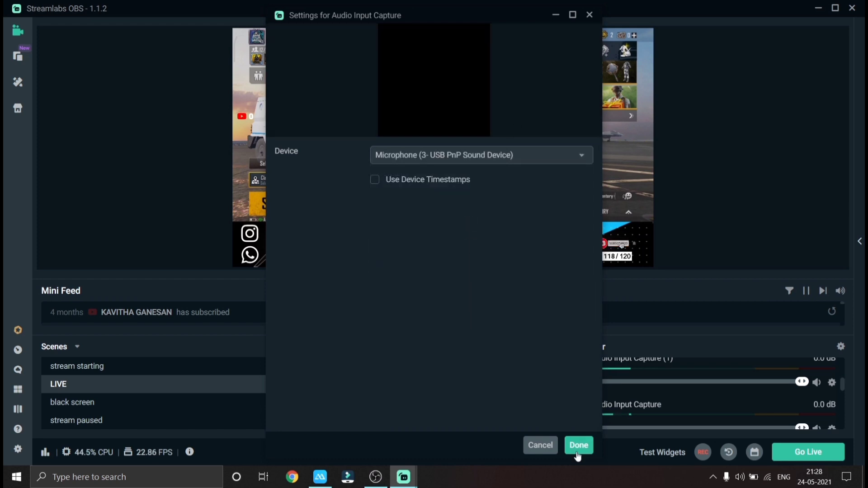
pyautogui.click(578, 445)
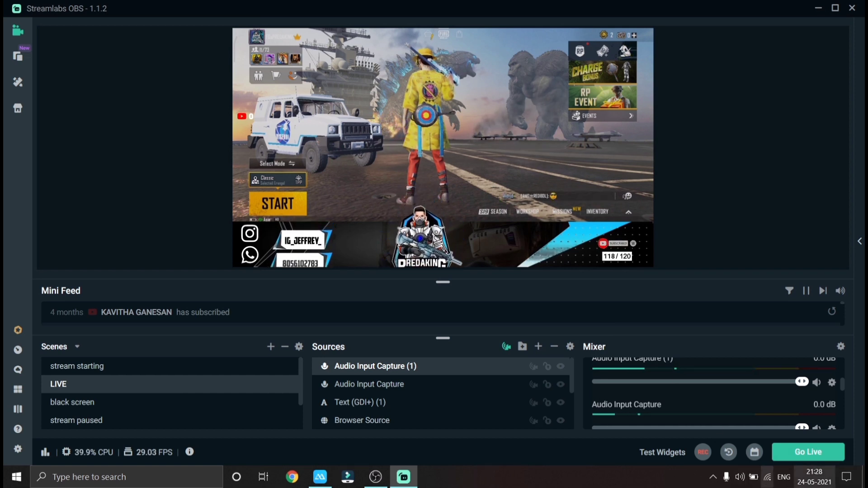
pyautogui.click(808, 452)
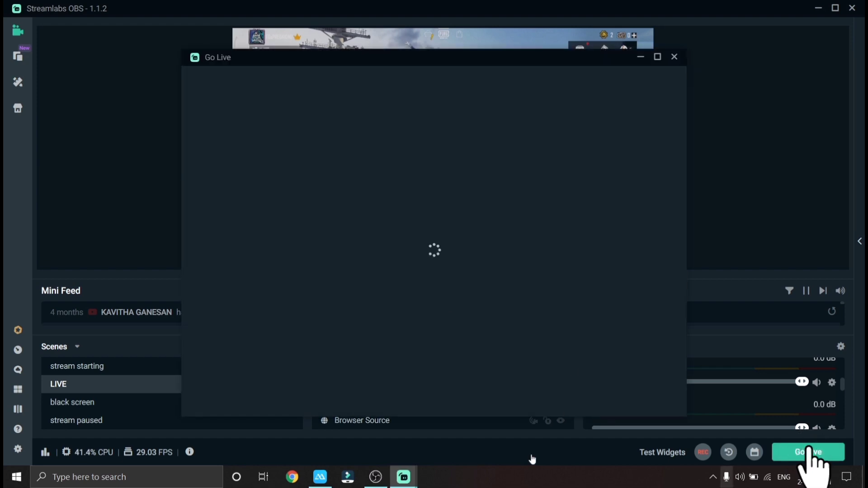